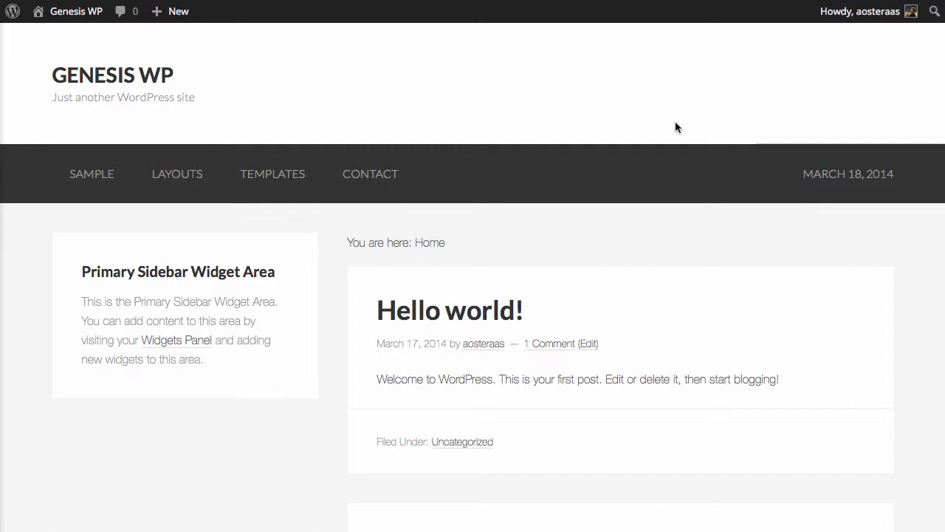
mouse_move(257, 78)
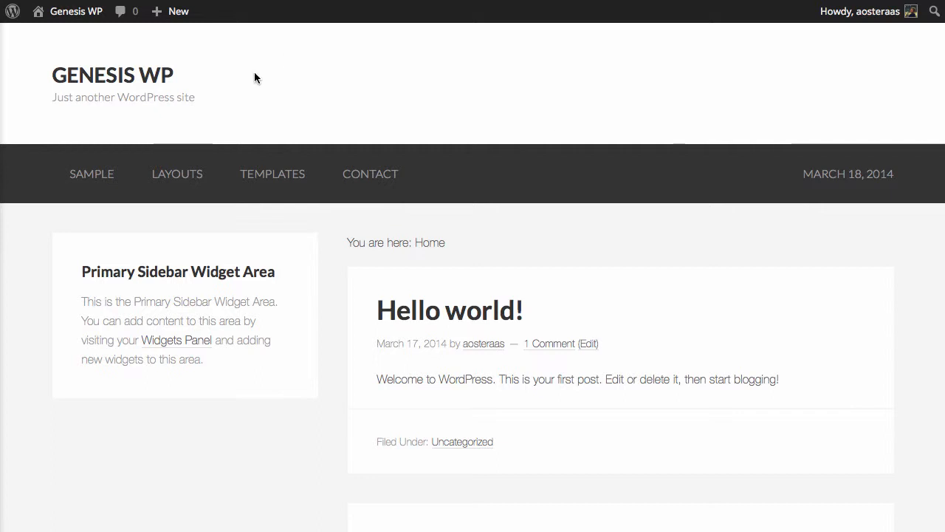
- Go from the site front end to the WordPress admin Dashboard via the admin bar
click(77, 12)
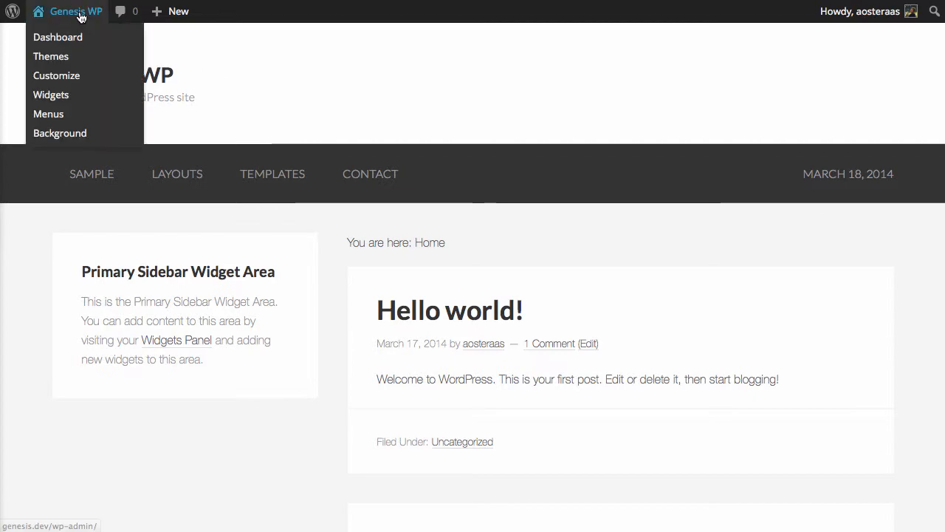
click(58, 35)
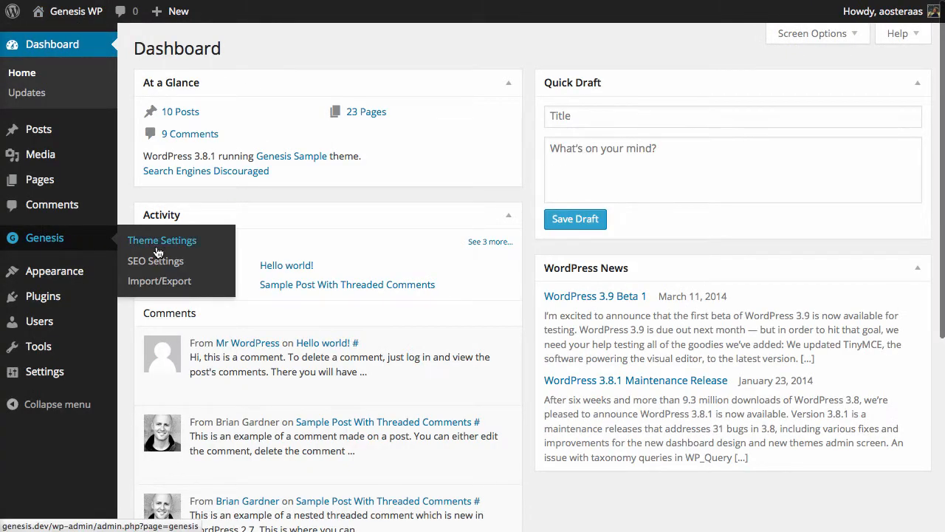
mouse_move(155, 260)
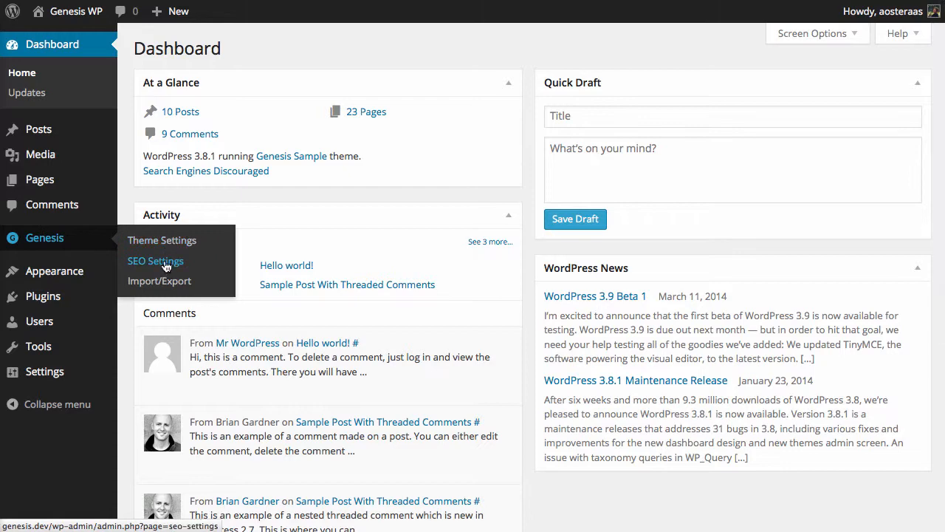
- Go to Genesis > SEO Settings in the admin sidebar
click(155, 260)
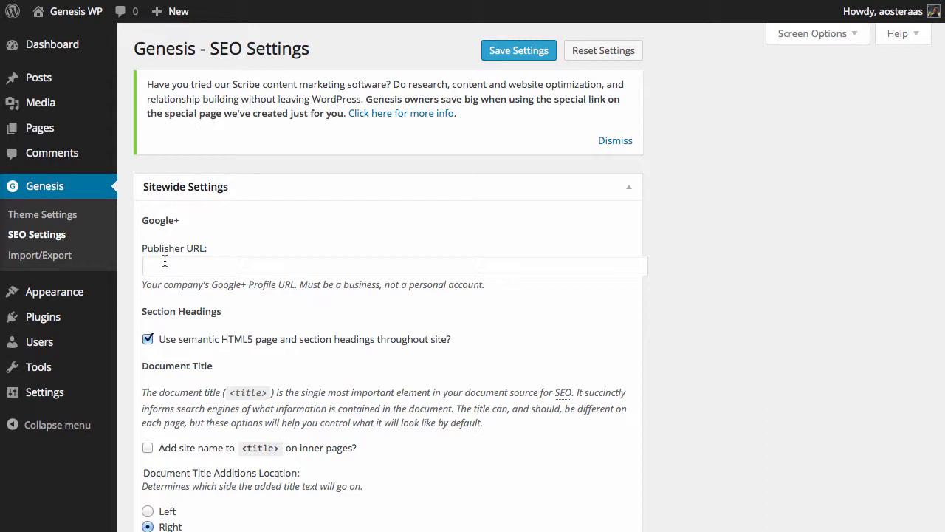
mouse_move(594, 174)
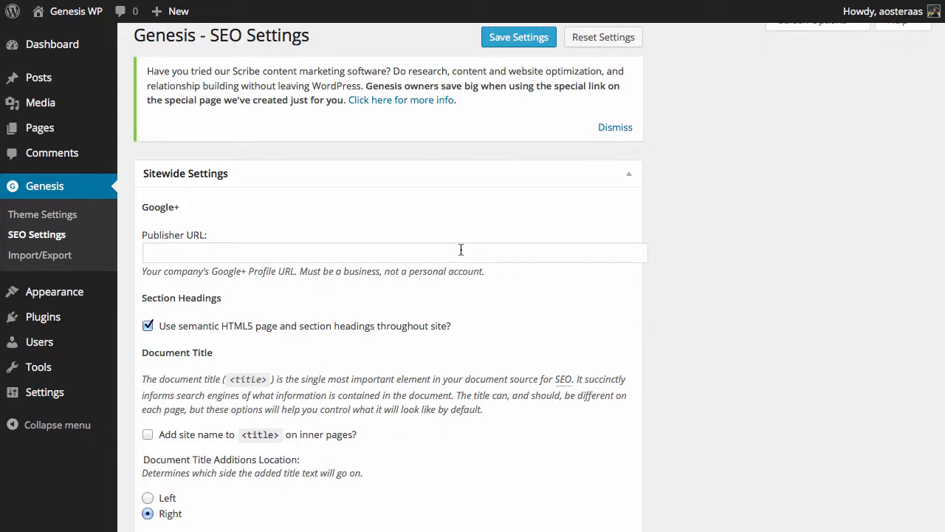
text(https://plus.google.com/+WpkbWPKBdotcom)
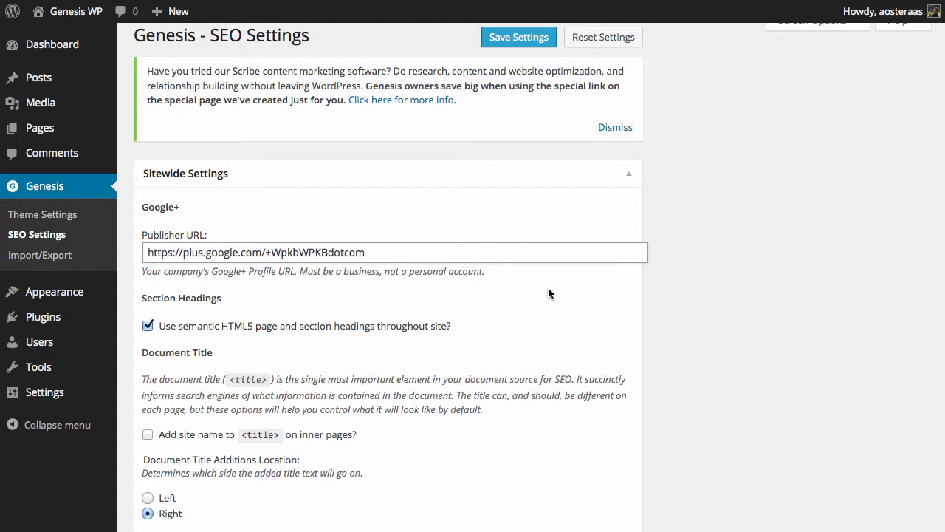
mouse_move(665, 334)
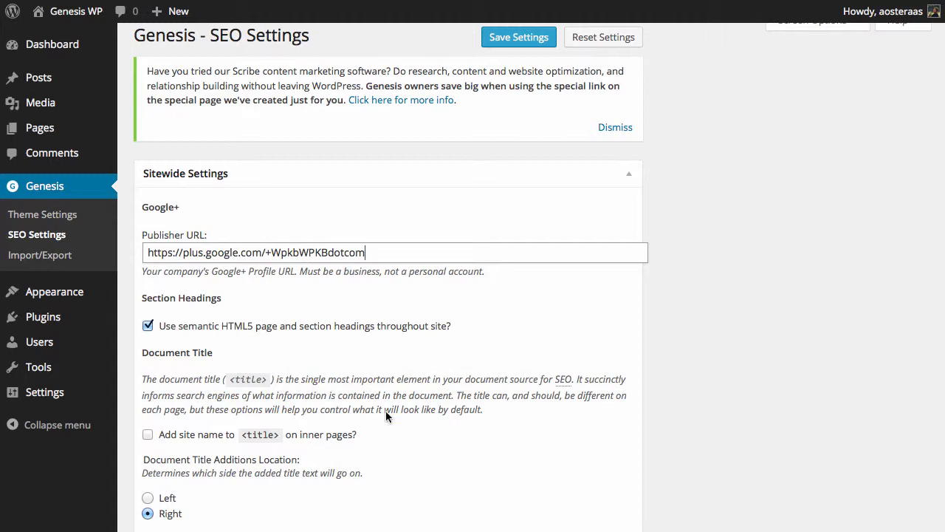
mouse_move(319, 351)
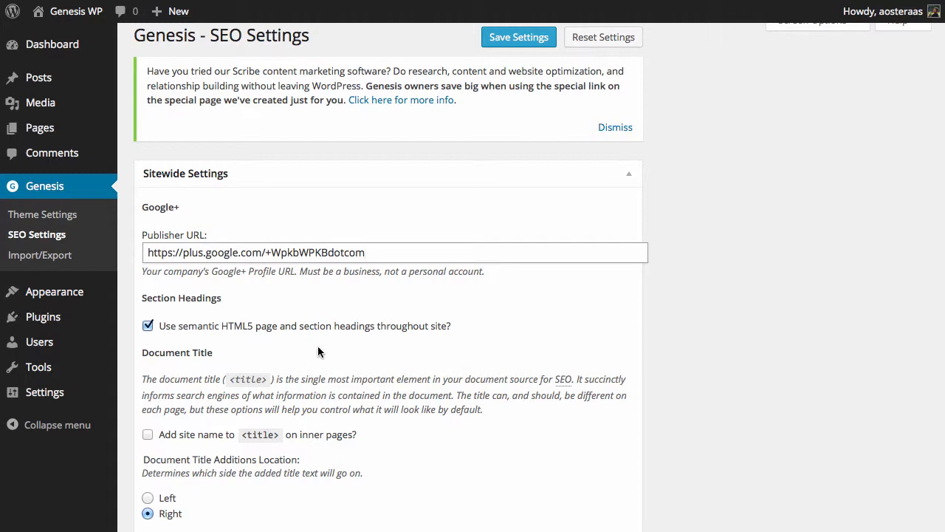
click(364, 251)
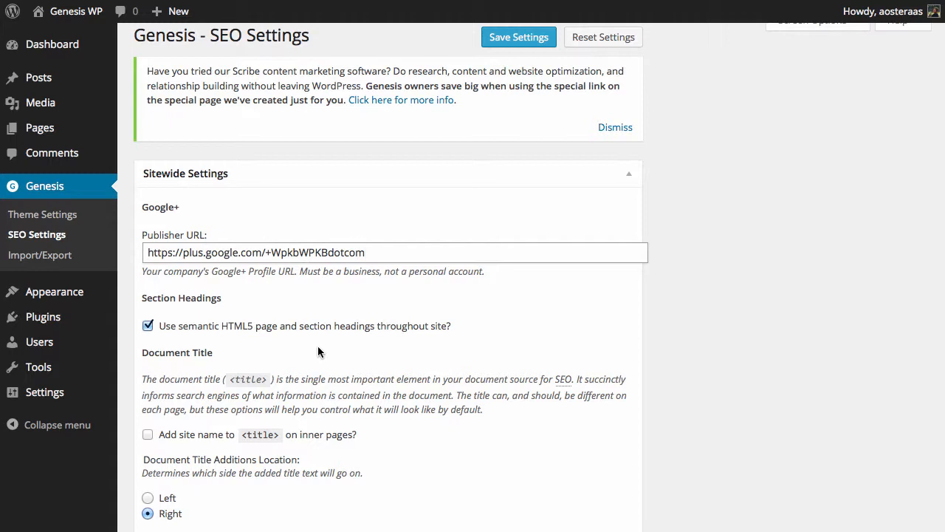
click(393, 252)
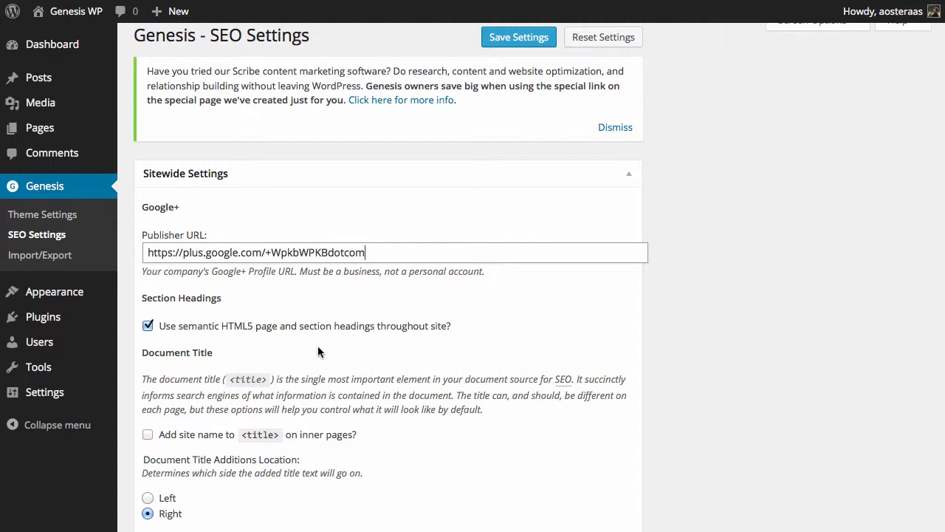
mouse_move(602, 363)
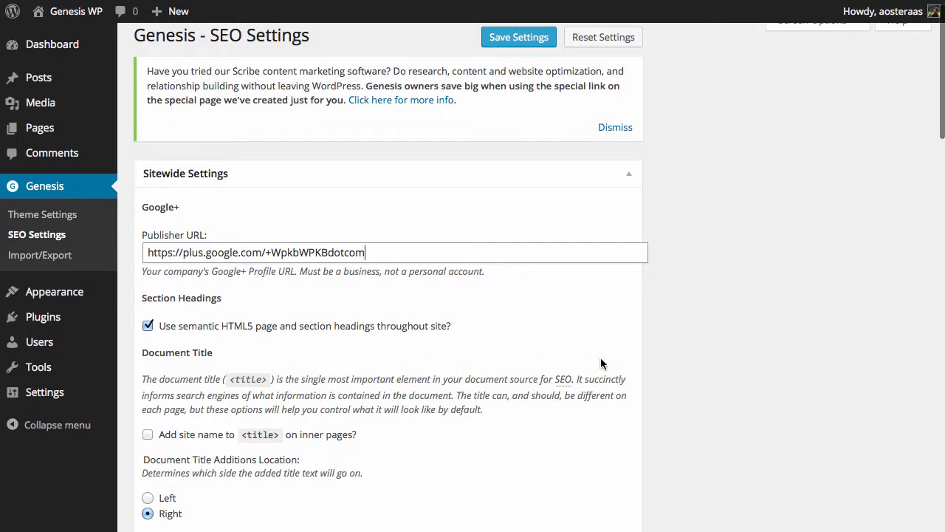
- Enable 'Add site name to <title> on inner pages?'
scroll(down, 3)
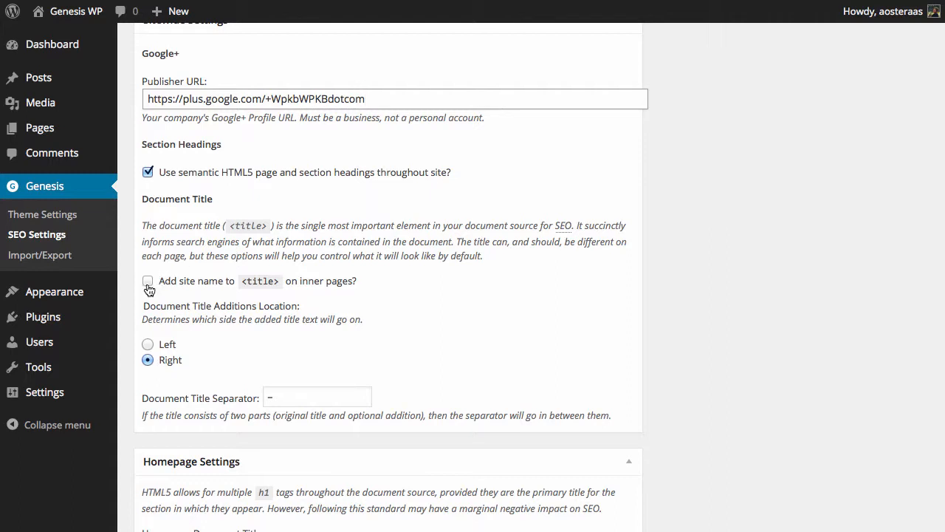
click(395, 98)
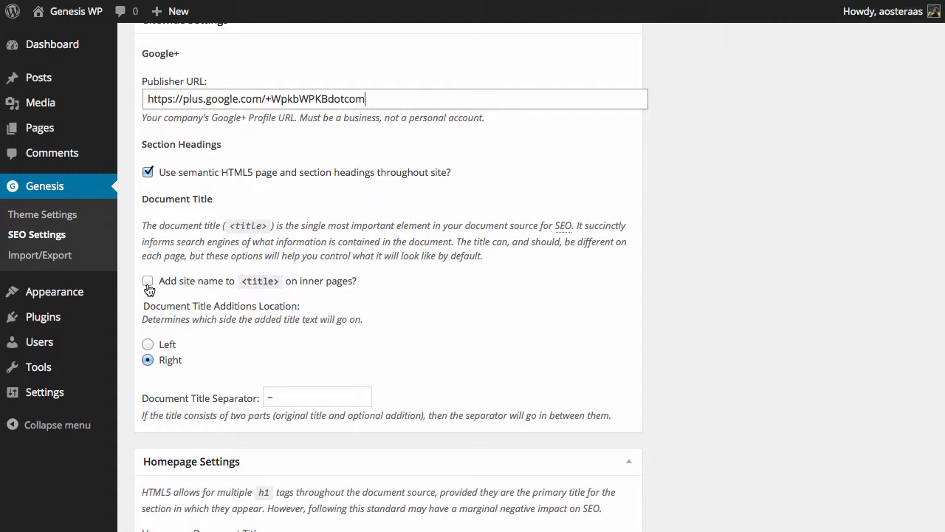
click(148, 281)
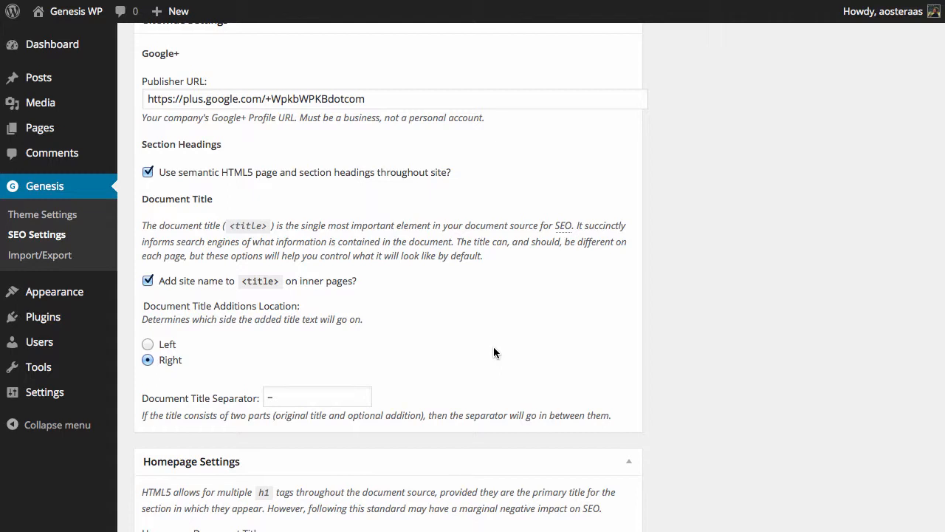
- Clear the Document Title Separator field so it is empty
scroll(down, 3)
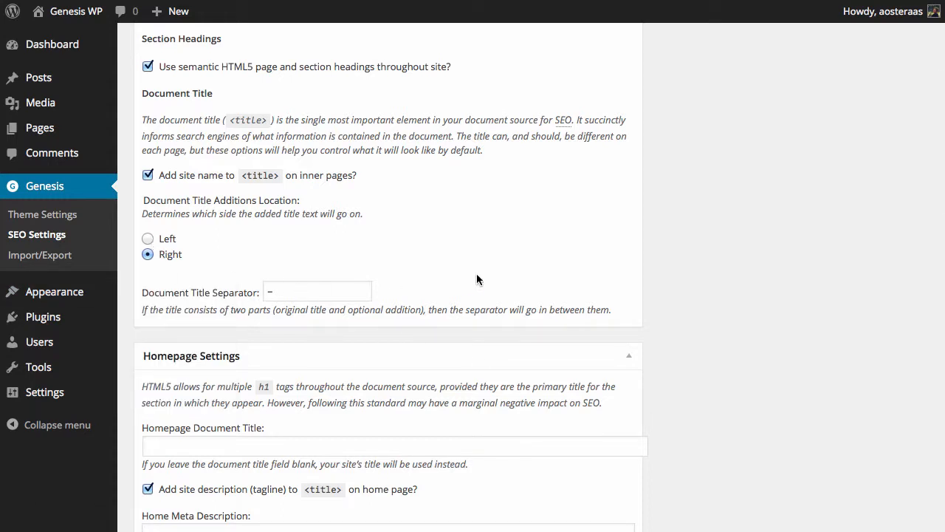
mouse_move(389, 310)
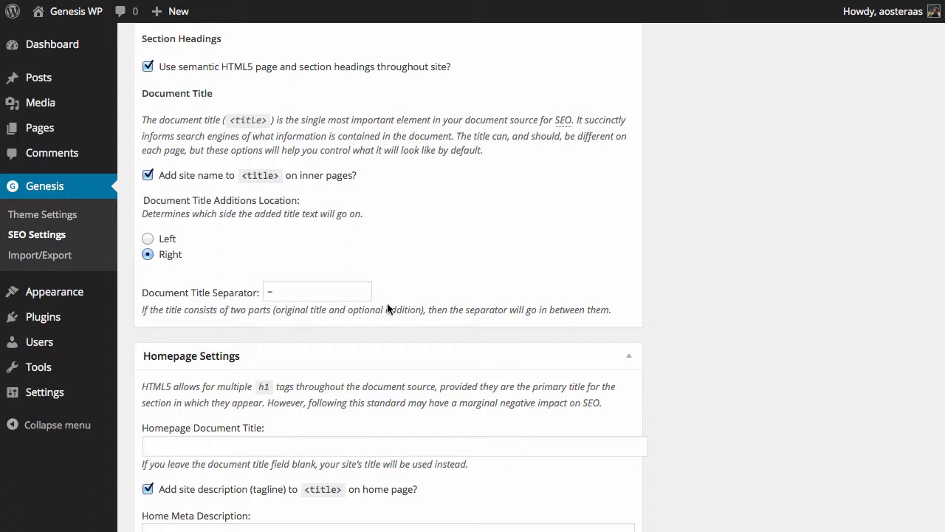
mouse_move(330, 293)
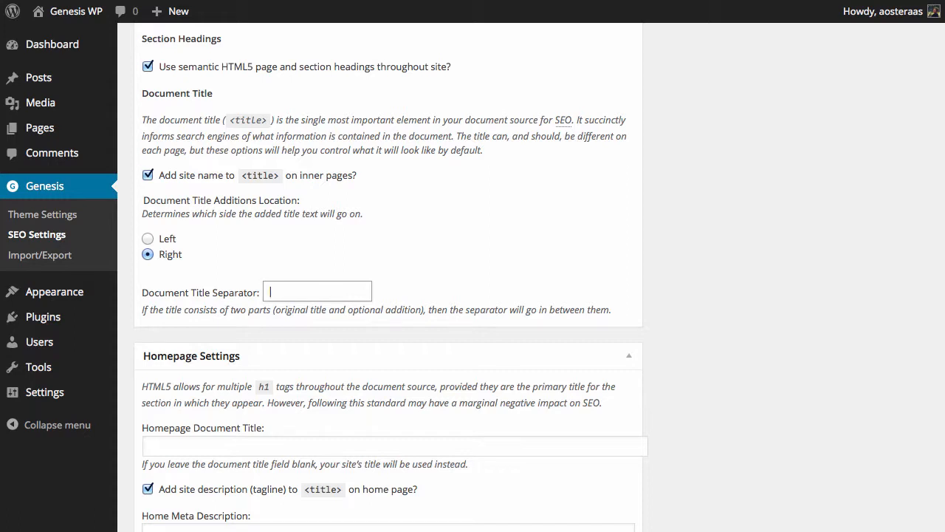
text(//)
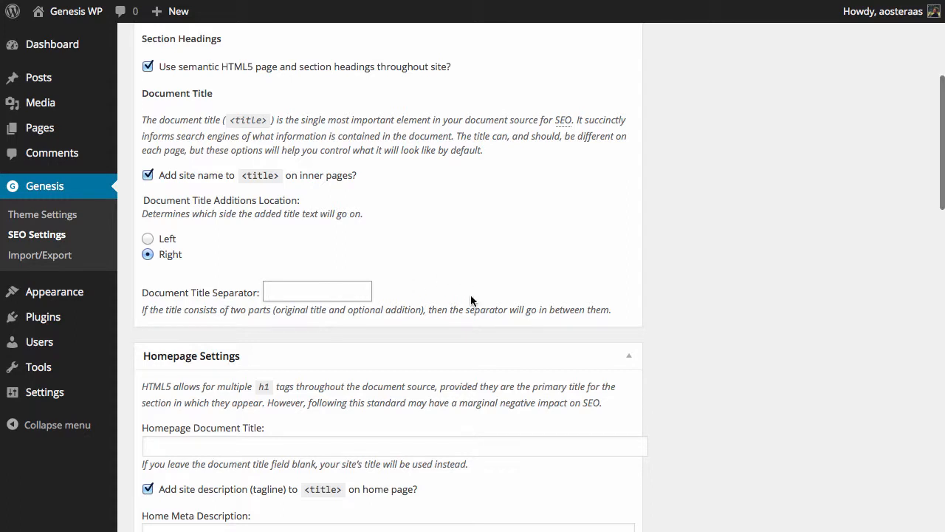
scroll(down, 3)
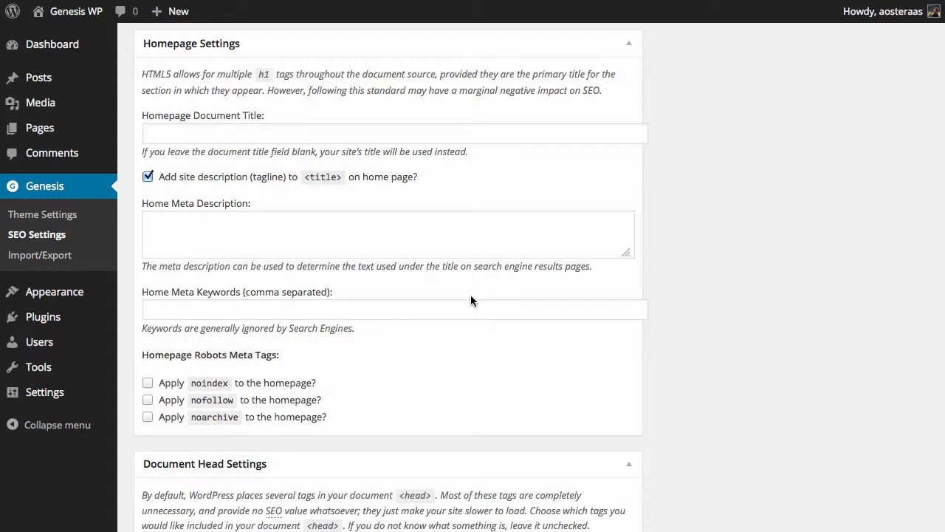
mouse_move(493, 178)
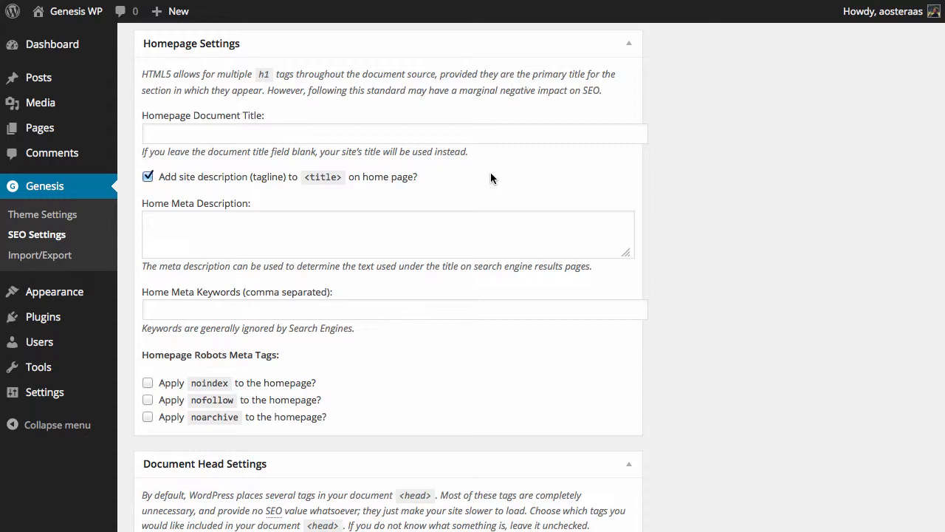
mouse_move(56, 424)
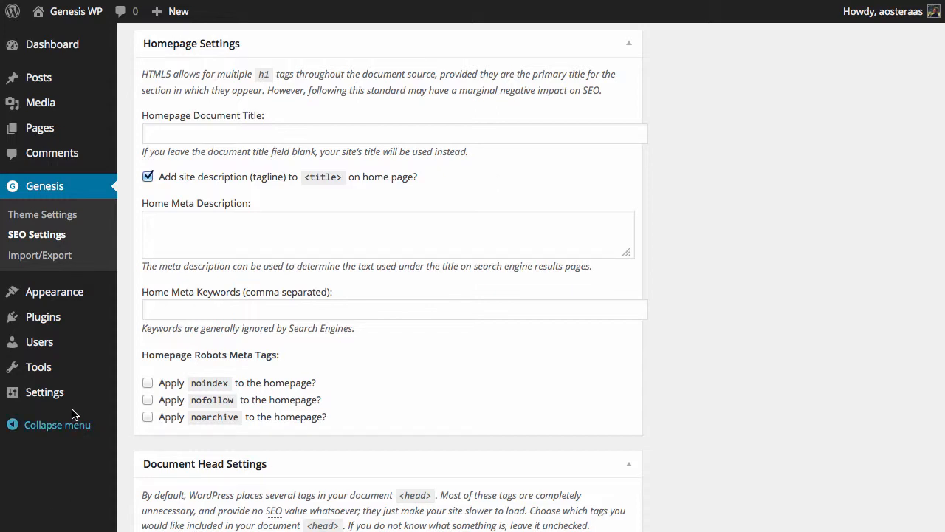
mouse_move(694, 363)
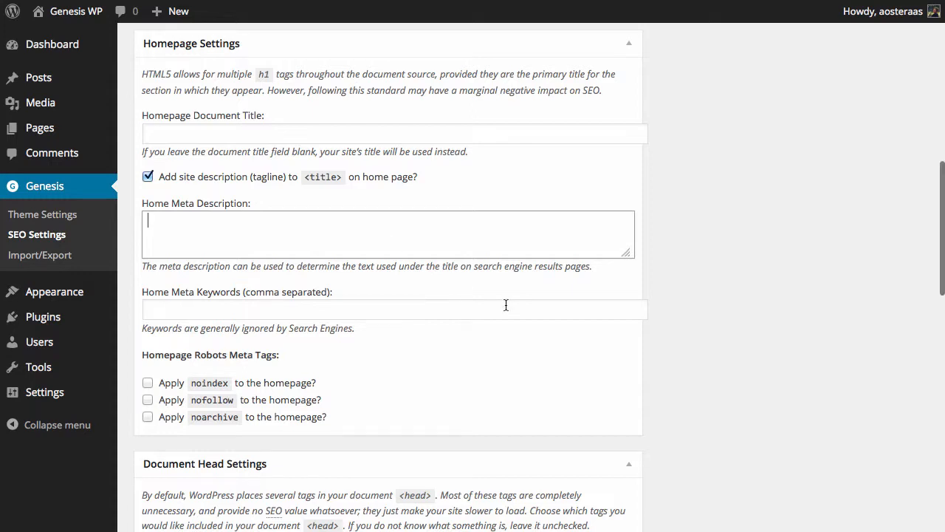
scroll(down, 3)
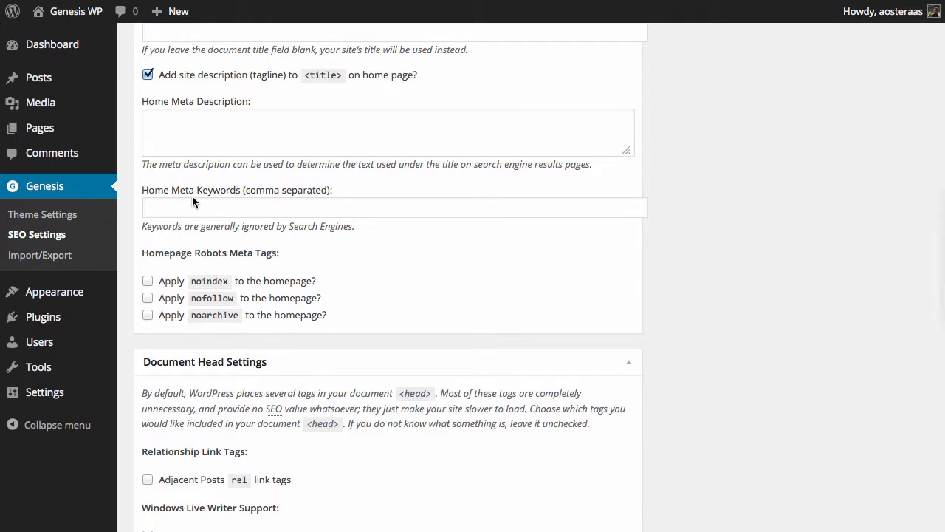
mouse_move(310, 255)
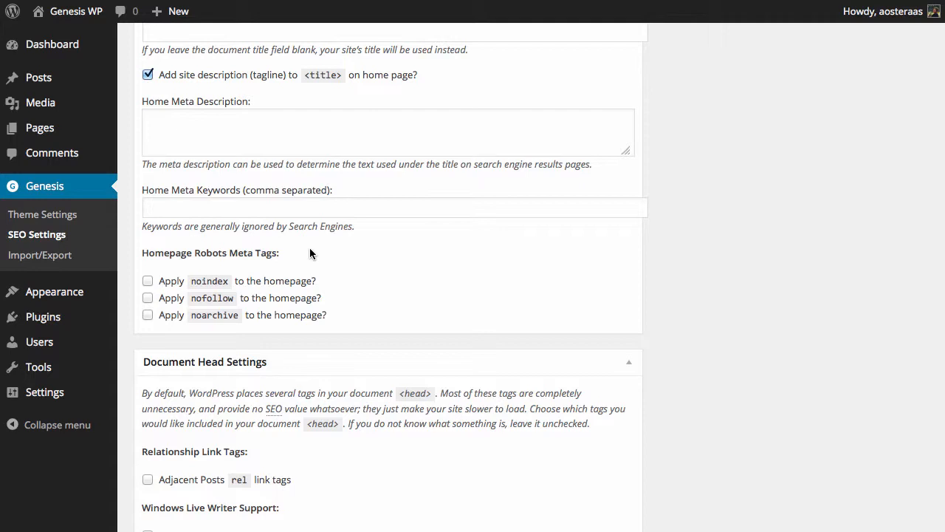
mouse_move(494, 282)
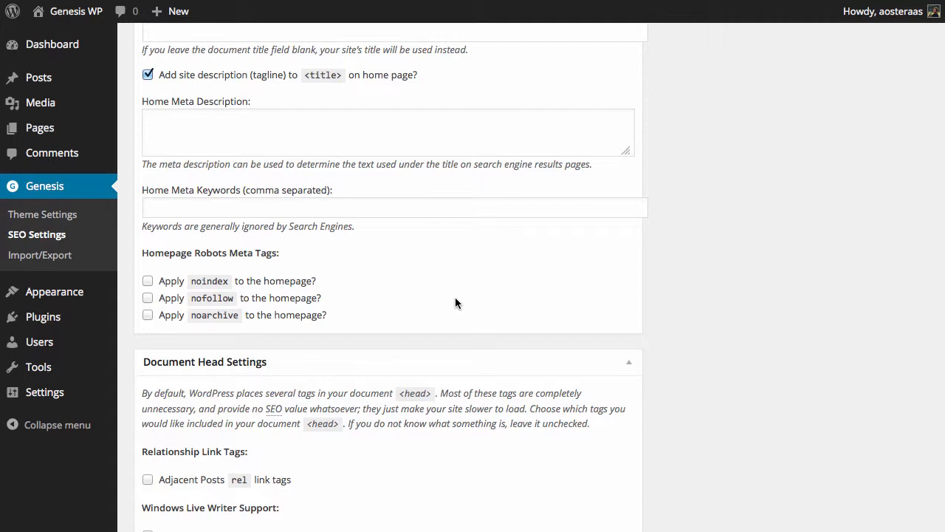
scroll(down, 3)
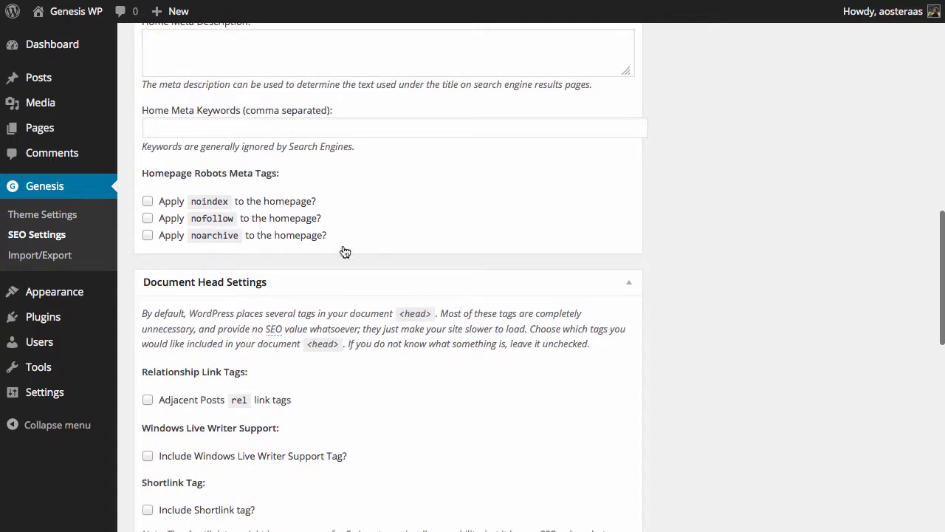
mouse_move(319, 201)
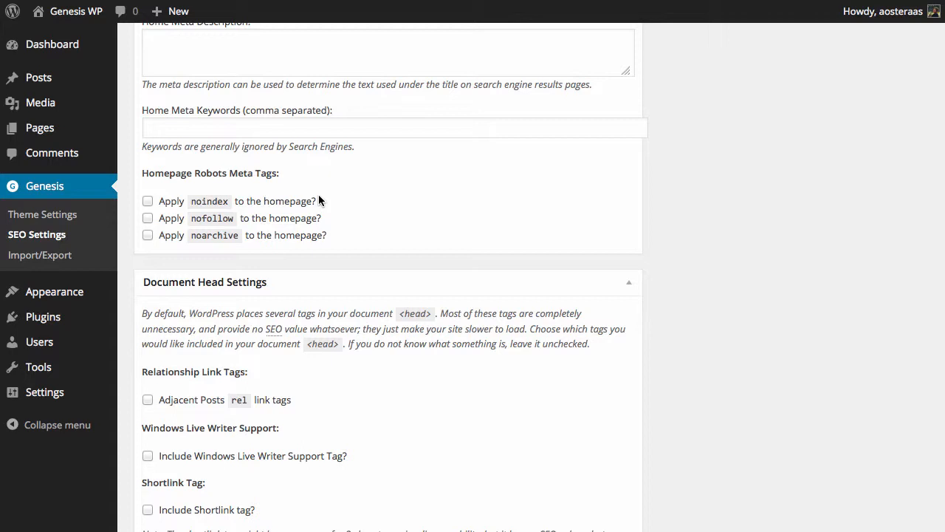
mouse_move(425, 192)
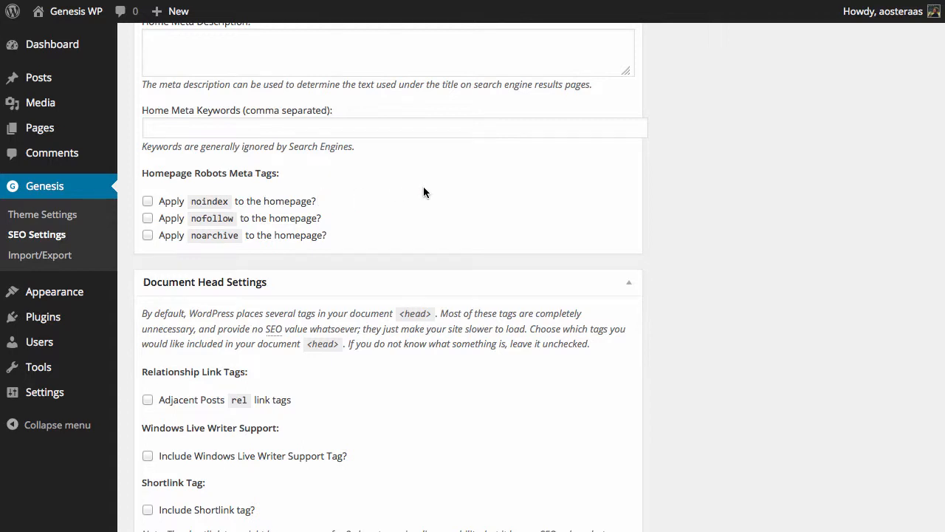
scroll(down, 3)
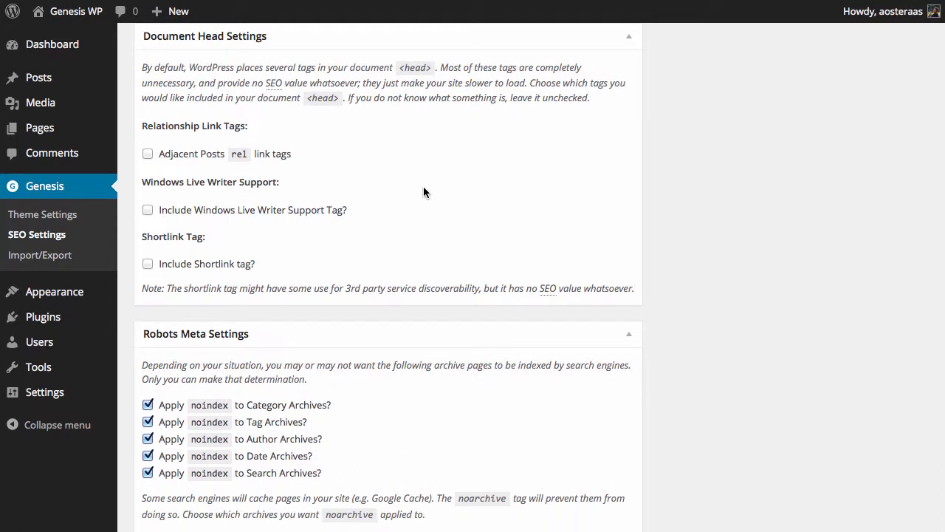
mouse_move(610, 251)
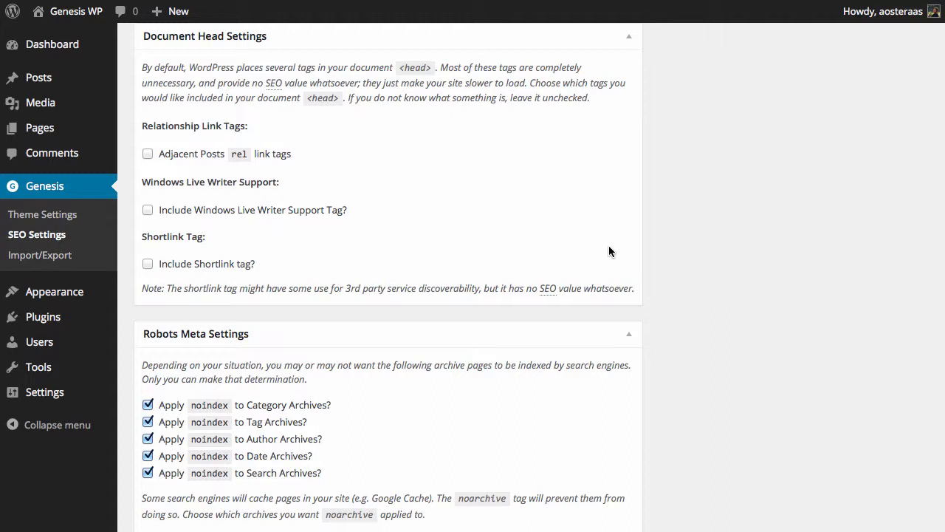
mouse_move(423, 135)
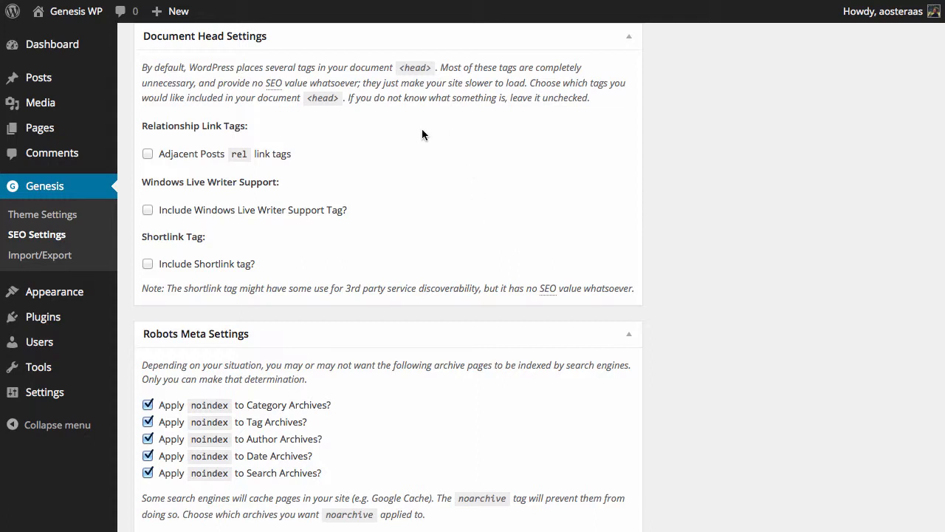
mouse_move(502, 180)
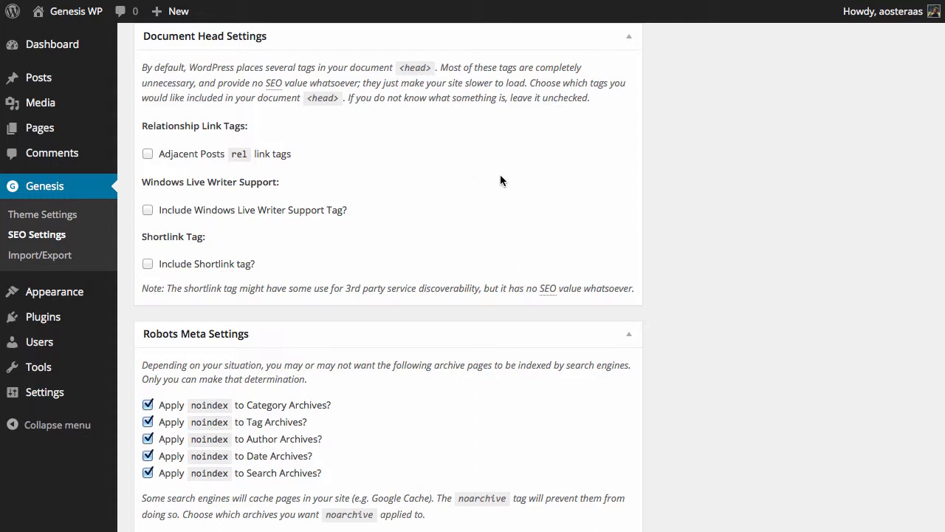
mouse_move(286, 198)
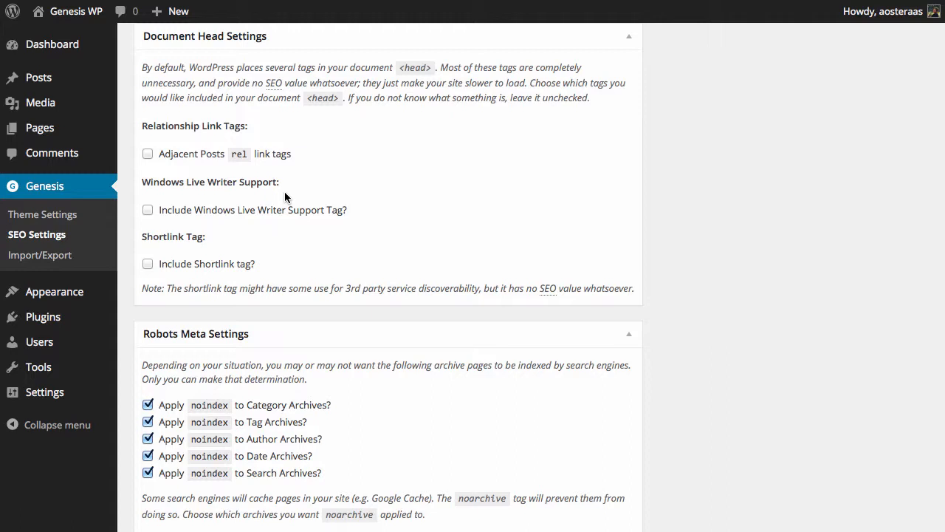
mouse_move(363, 199)
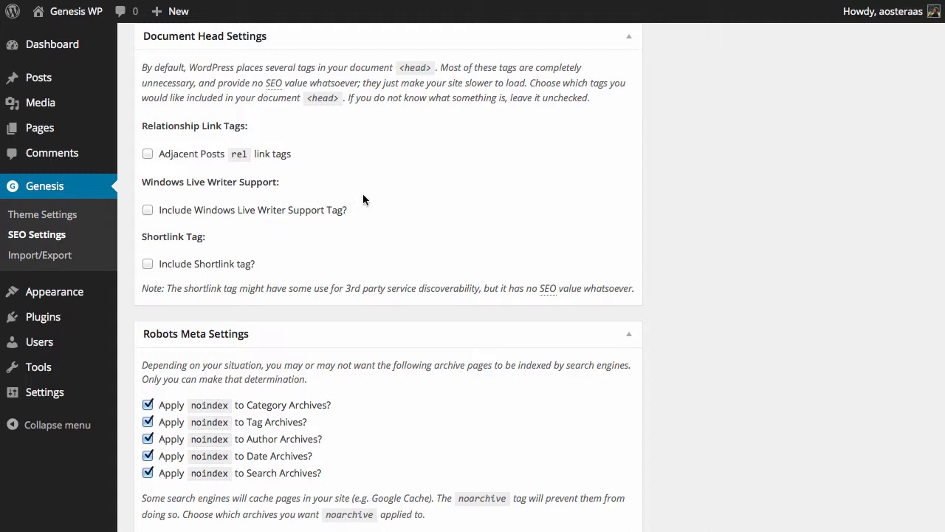
mouse_move(368, 201)
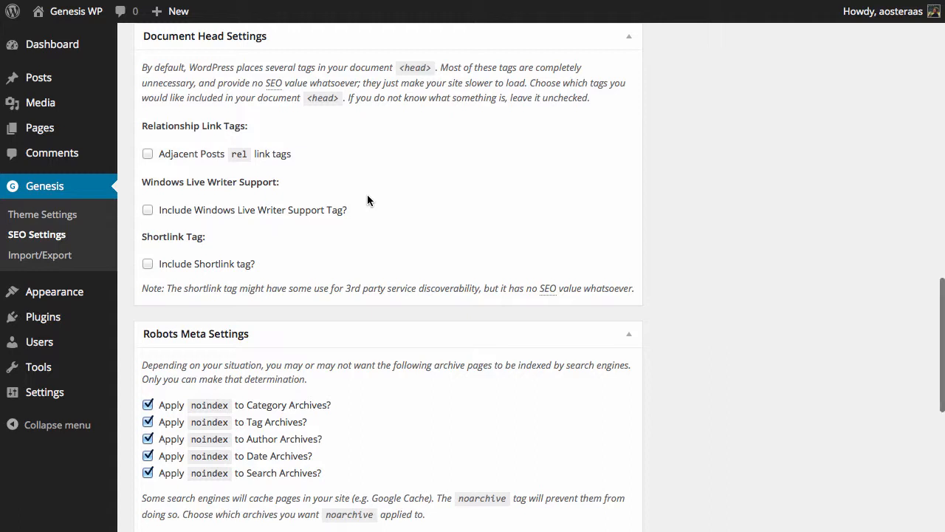
mouse_move(249, 279)
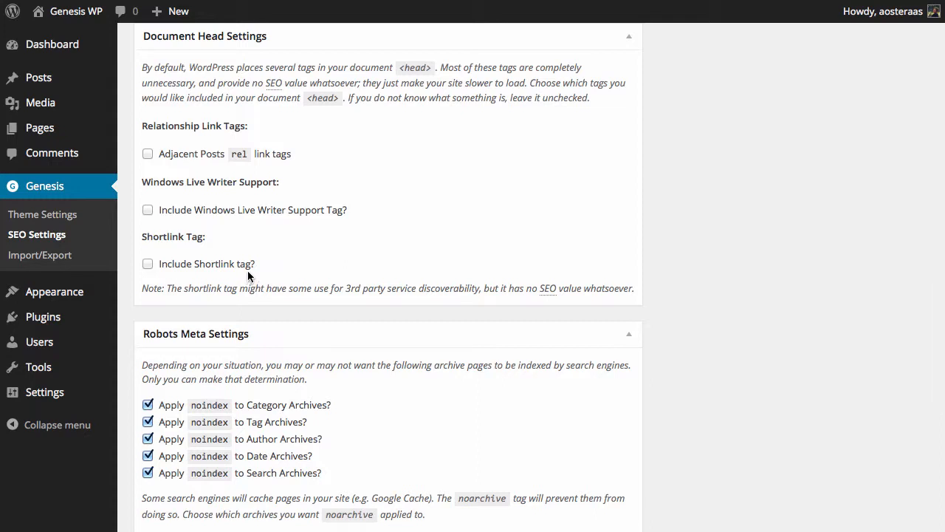
mouse_move(366, 268)
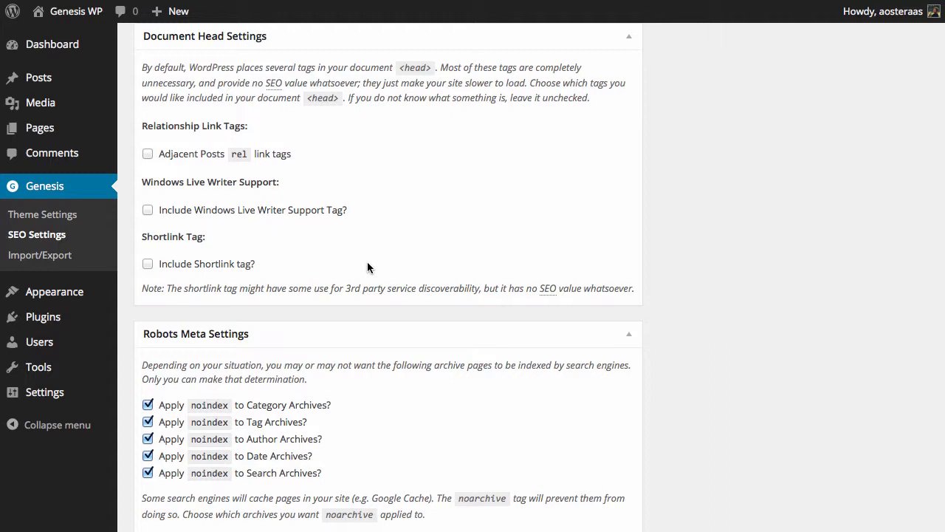
mouse_move(543, 259)
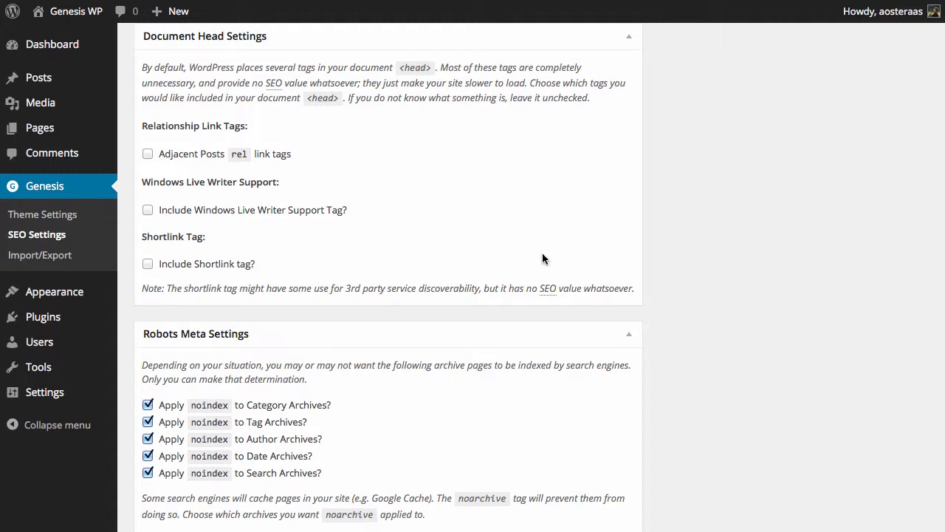
- Uncheck noindex for Date and Category archives, leaving Tag, Author and Search checked
scroll(down, 3)
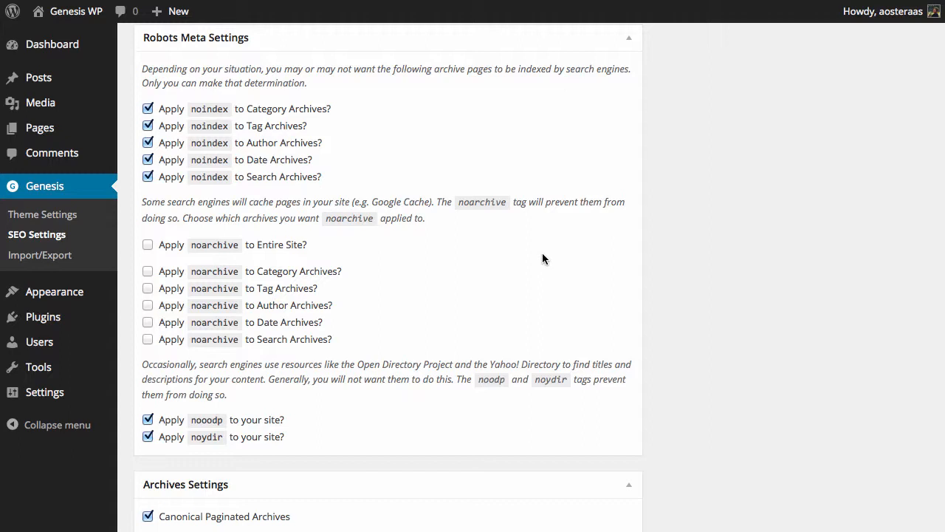
mouse_move(193, 171)
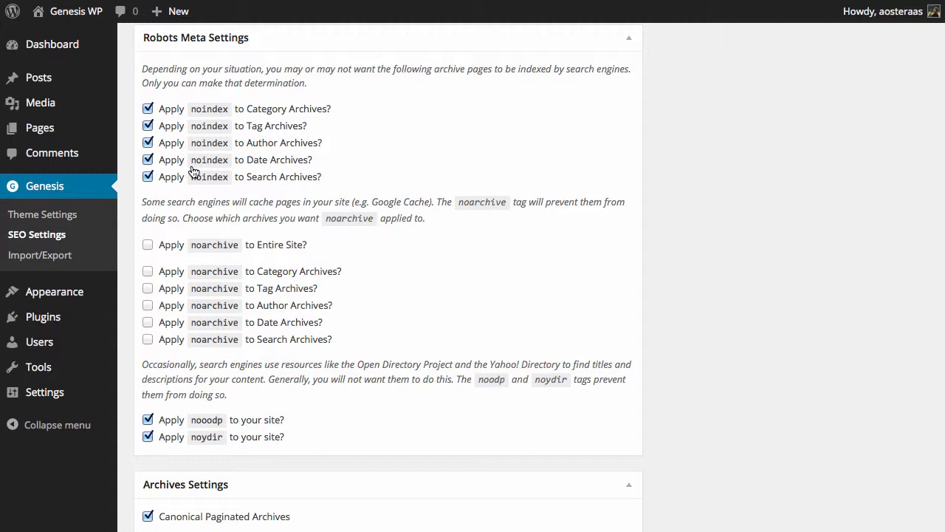
mouse_move(218, 180)
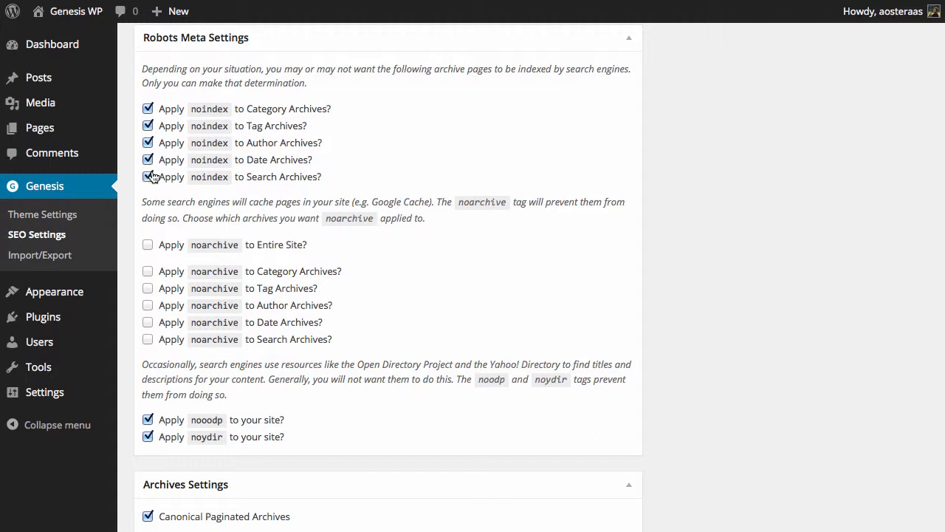
click(148, 160)
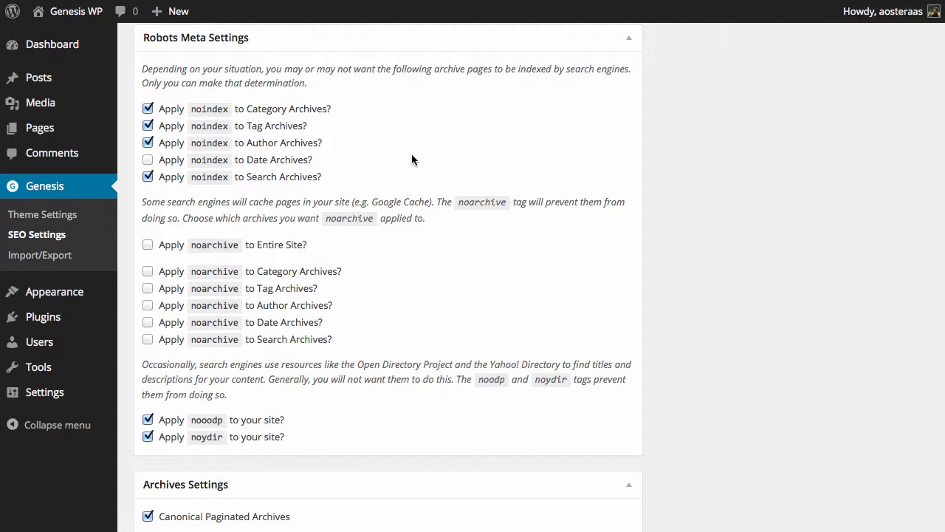
mouse_move(42, 102)
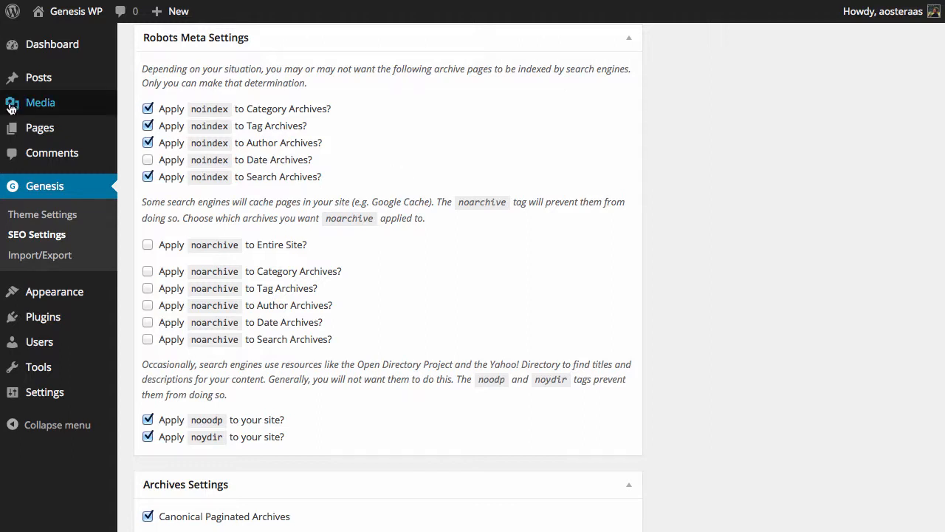
mouse_move(147, 118)
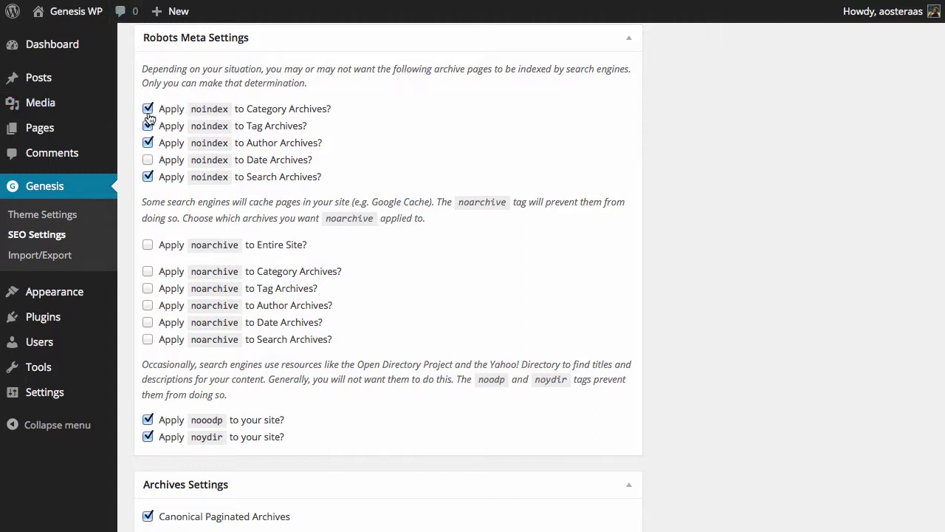
click(147, 109)
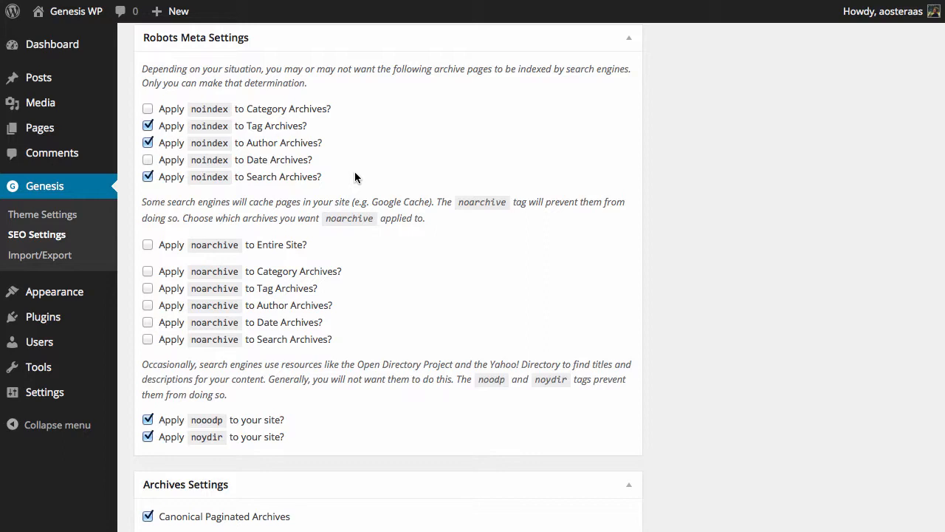
mouse_move(171, 228)
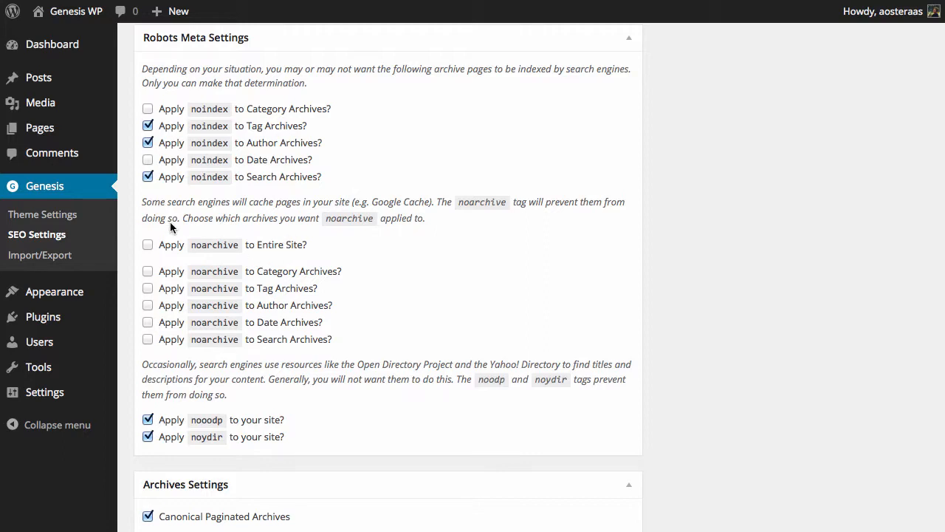
- Check 'Apply noarchive to Entire Site?' in Robots Meta Settings
click(148, 245)
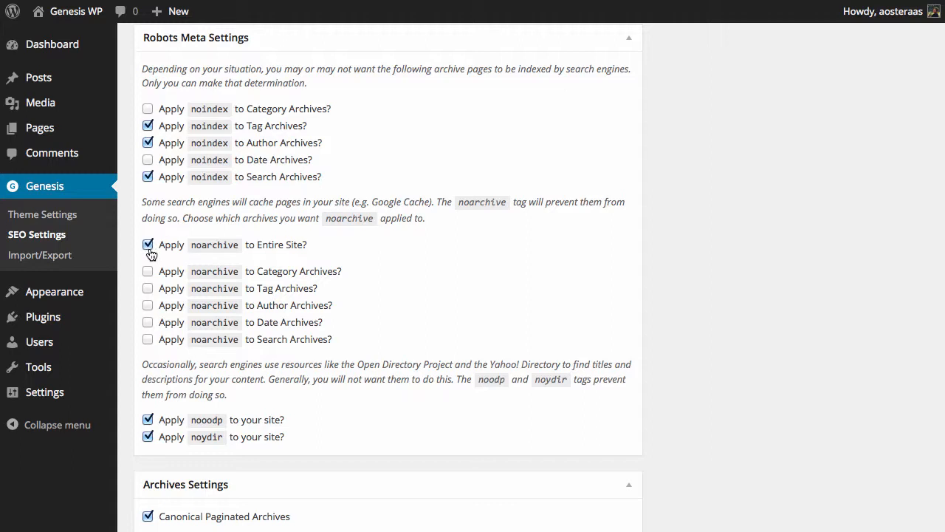
mouse_move(514, 505)
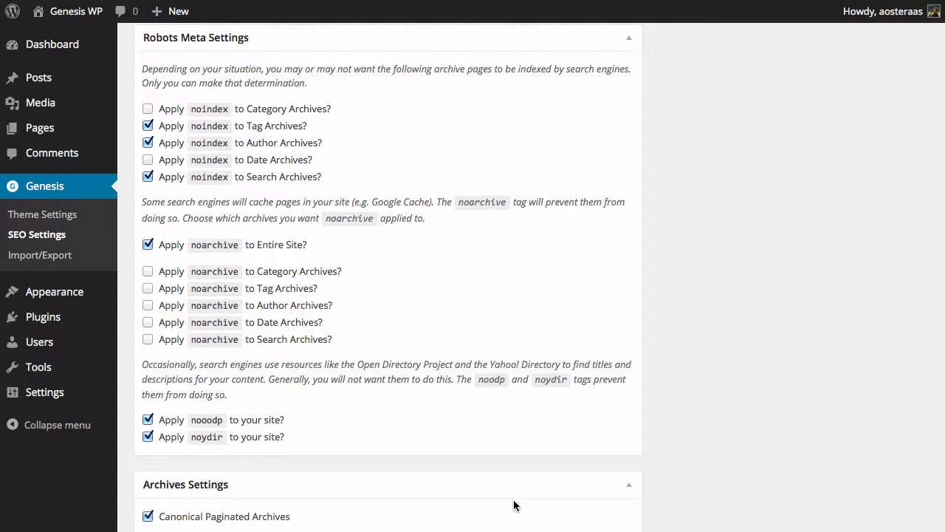
mouse_move(198, 460)
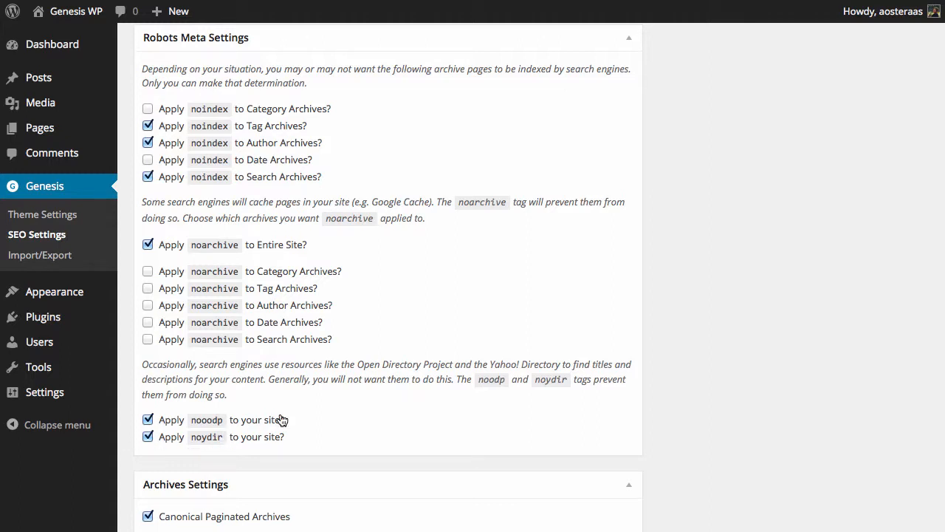
scroll(down, 3)
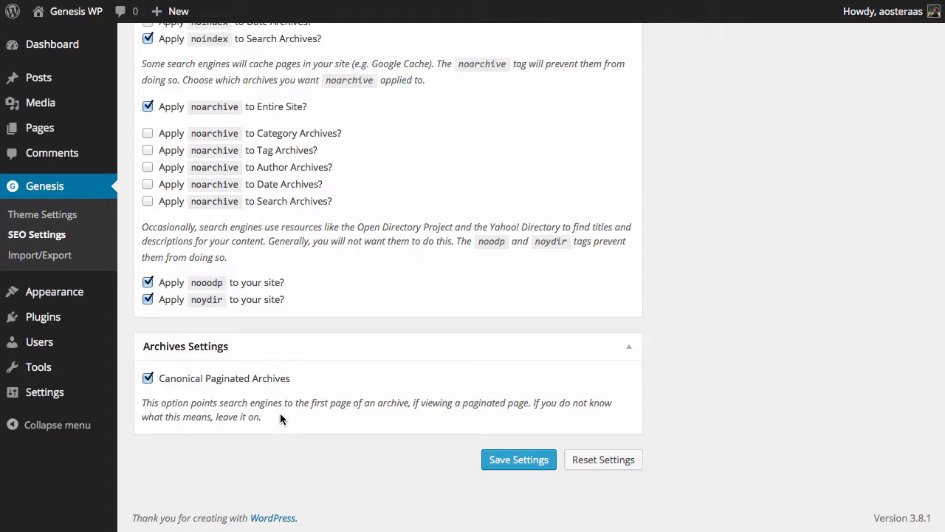
mouse_move(290, 431)
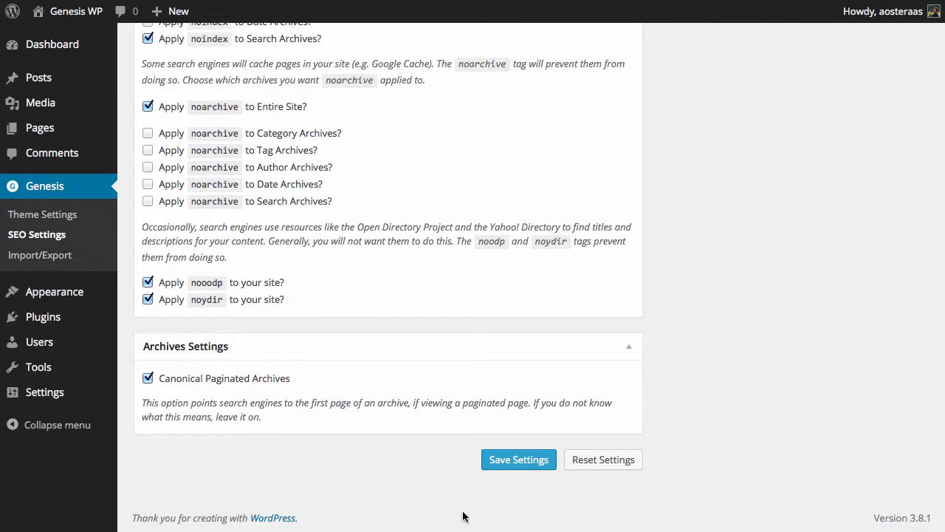
mouse_move(518, 459)
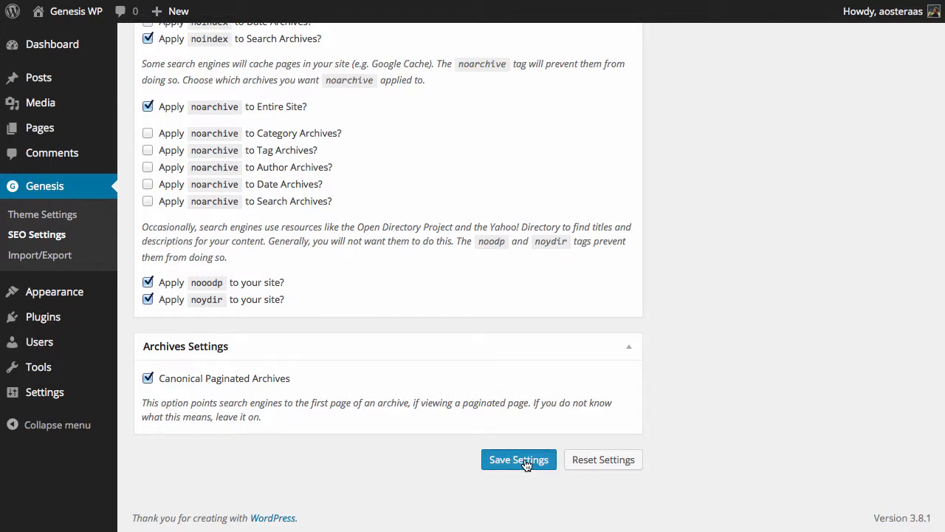
- Save the Genesis SEO settings so the 'Settings saved.' notice appears
click(519, 459)
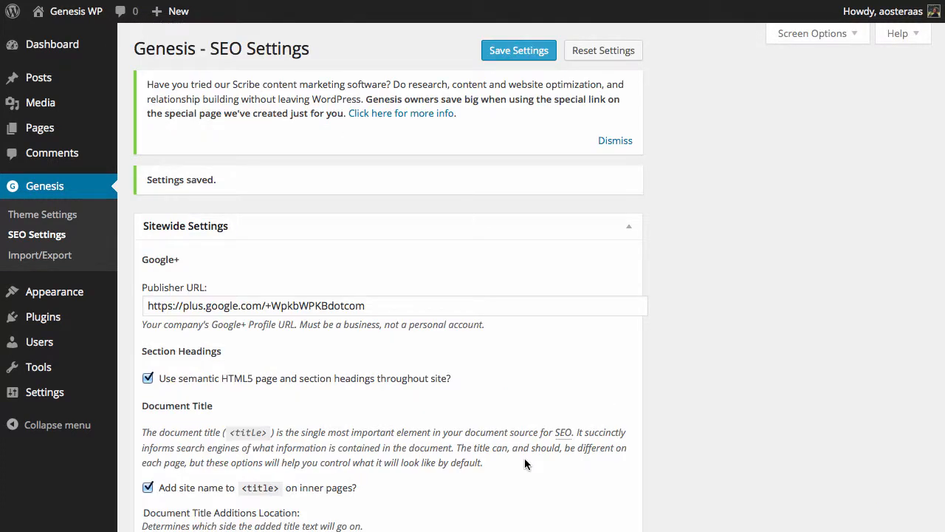
mouse_move(824, 390)
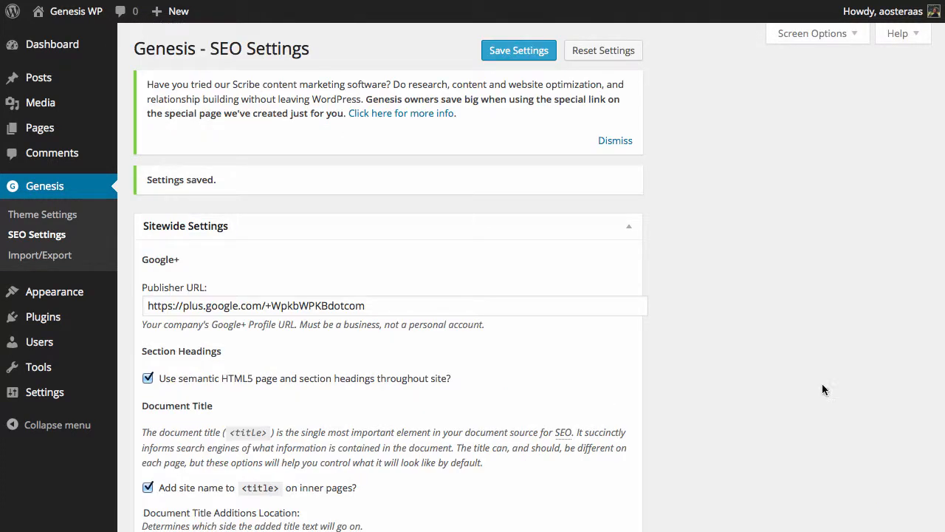
mouse_move(792, 299)
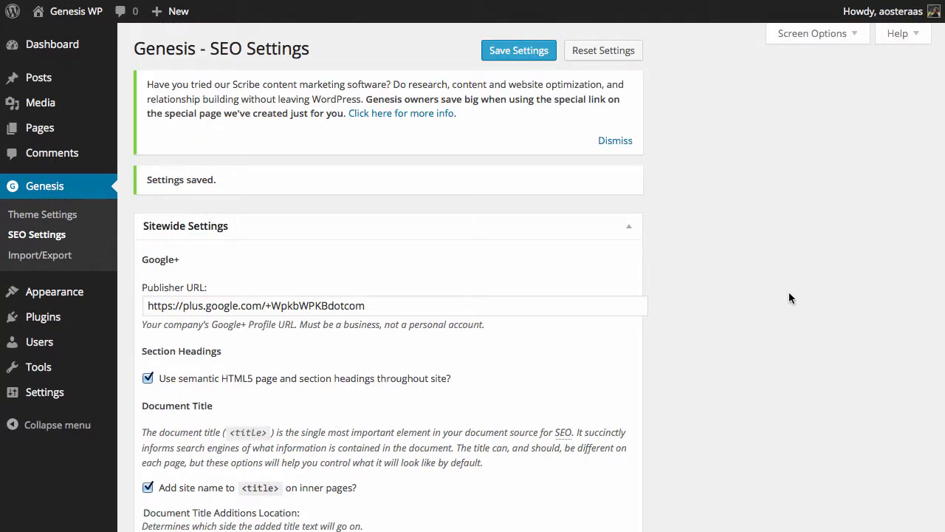
mouse_move(809, 331)
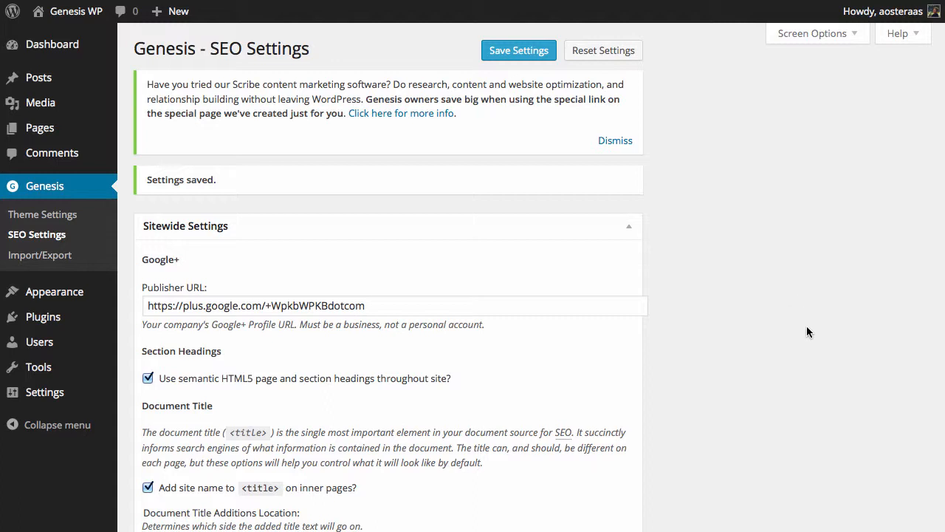